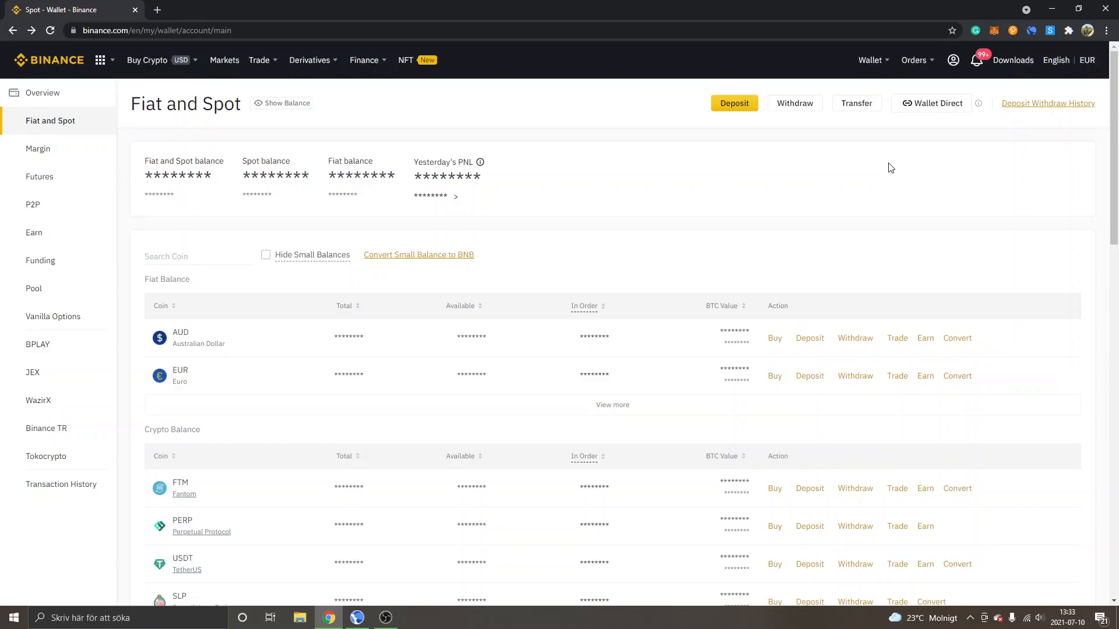
{"action": "mouse_move", "coordinate": [641, 158]}
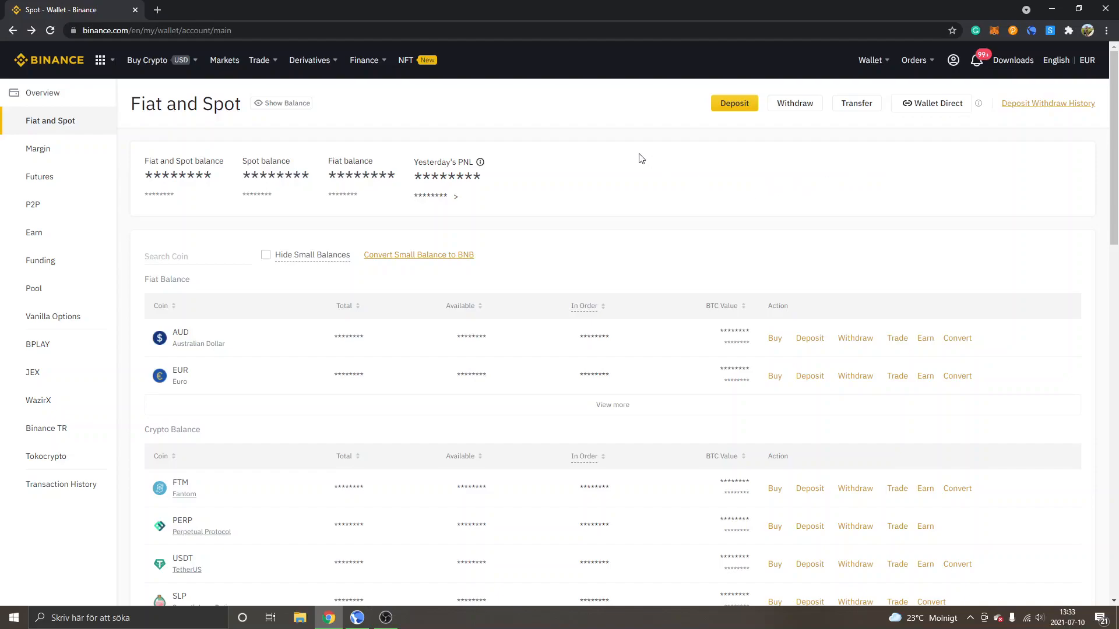
{"action": "mouse_move", "coordinate": [626, 139]}
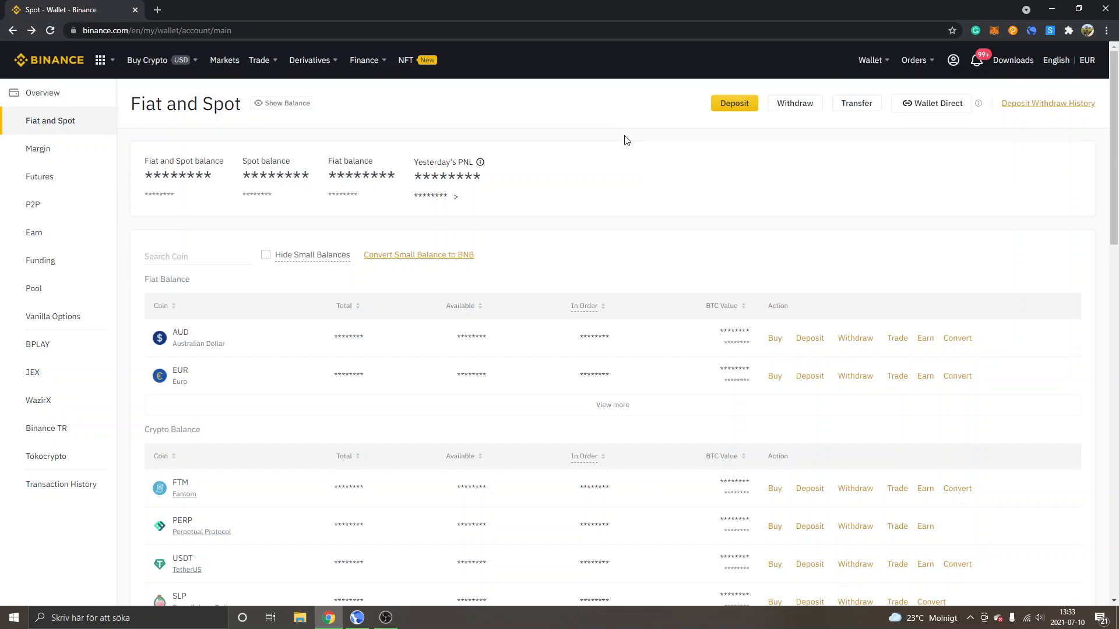
{"action": "mouse_move", "coordinate": [275, 210]}
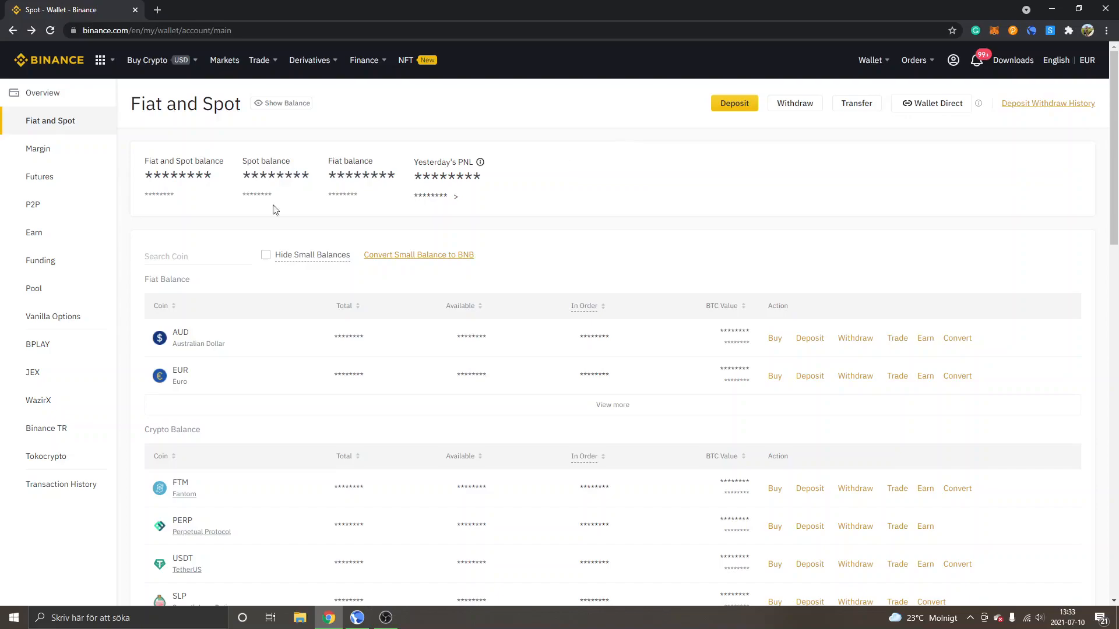
{"action": "mouse_move", "coordinate": [189, 229]}
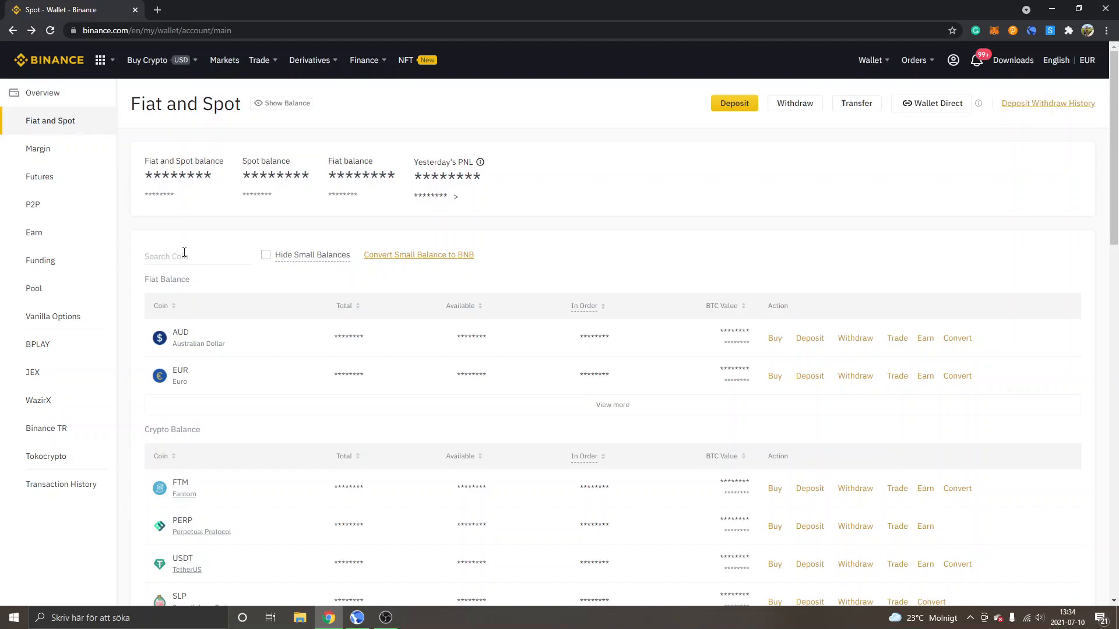
{"action": "mouse_move", "coordinate": [194, 256]}
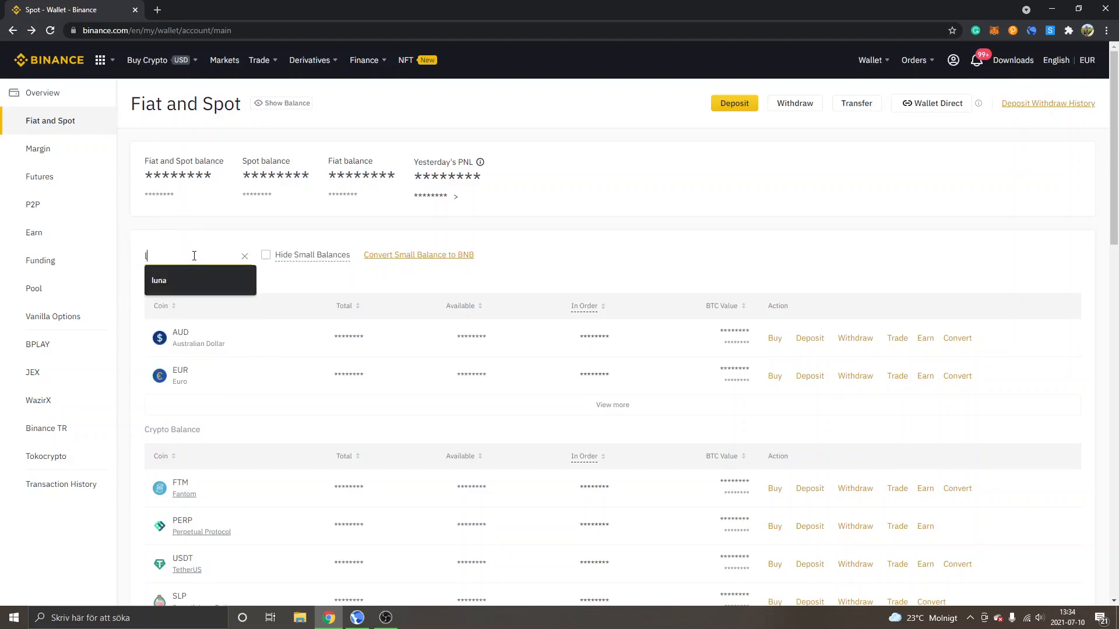
- Filter the wallet's coin list with 'luna' to show only the LUNA (Terra) holding
{"action": "type", "text": "luna"}
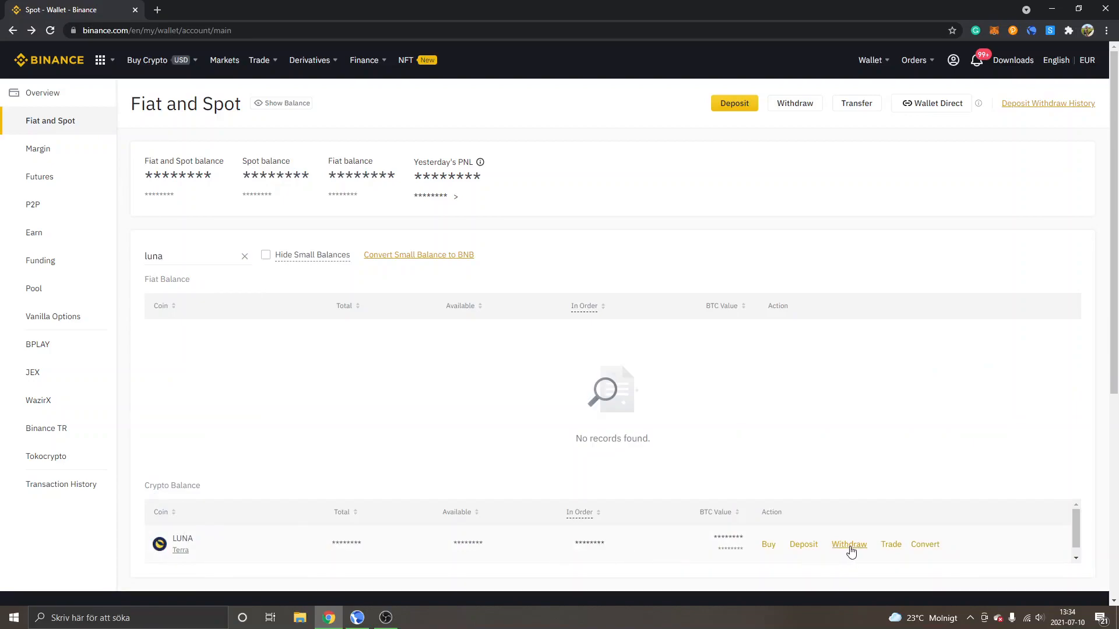
- Open the Withdraw Crypto form from the LUNA row
{"action": "left_click", "coordinate": [849, 544]}
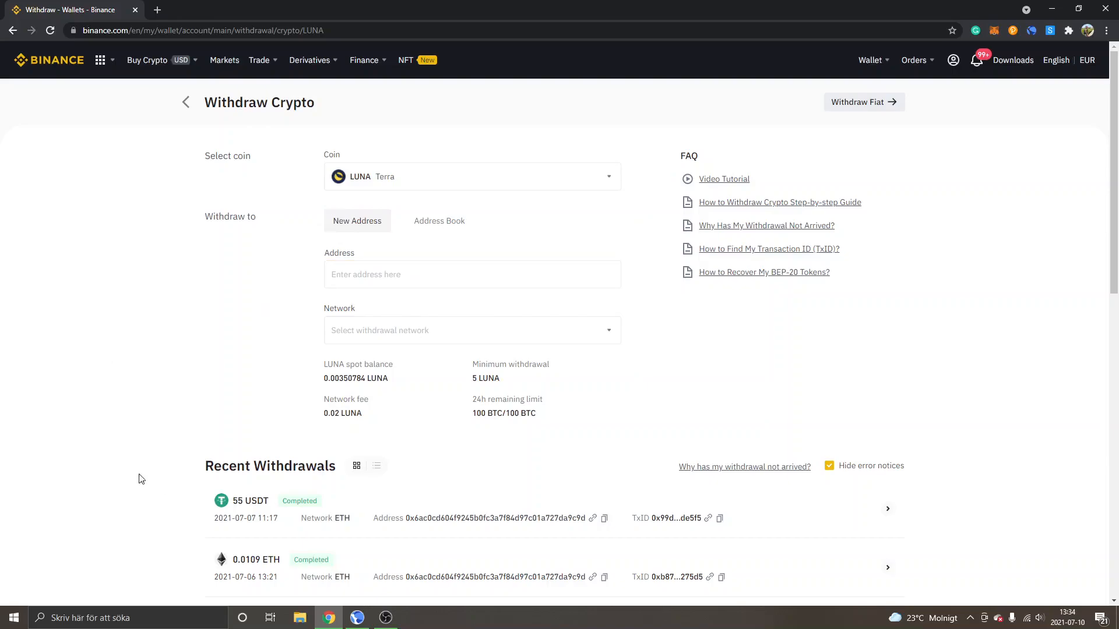
- Bring up Terra Station and copy the wallet's Terra receiving address
{"action": "left_click", "coordinate": [357, 617]}
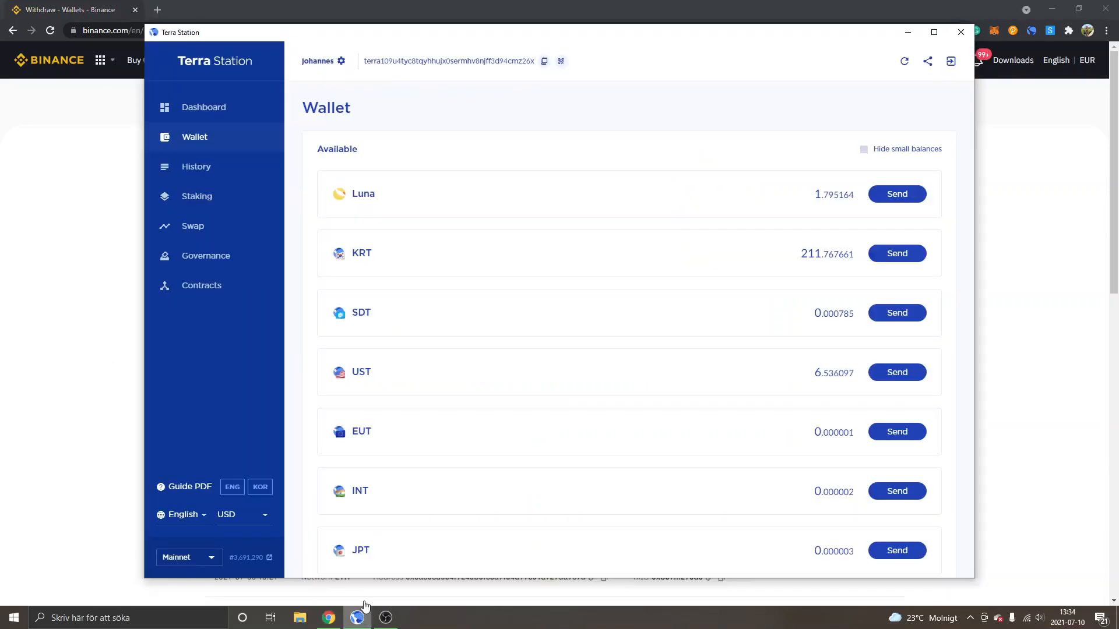
{"action": "mouse_move", "coordinate": [457, 112]}
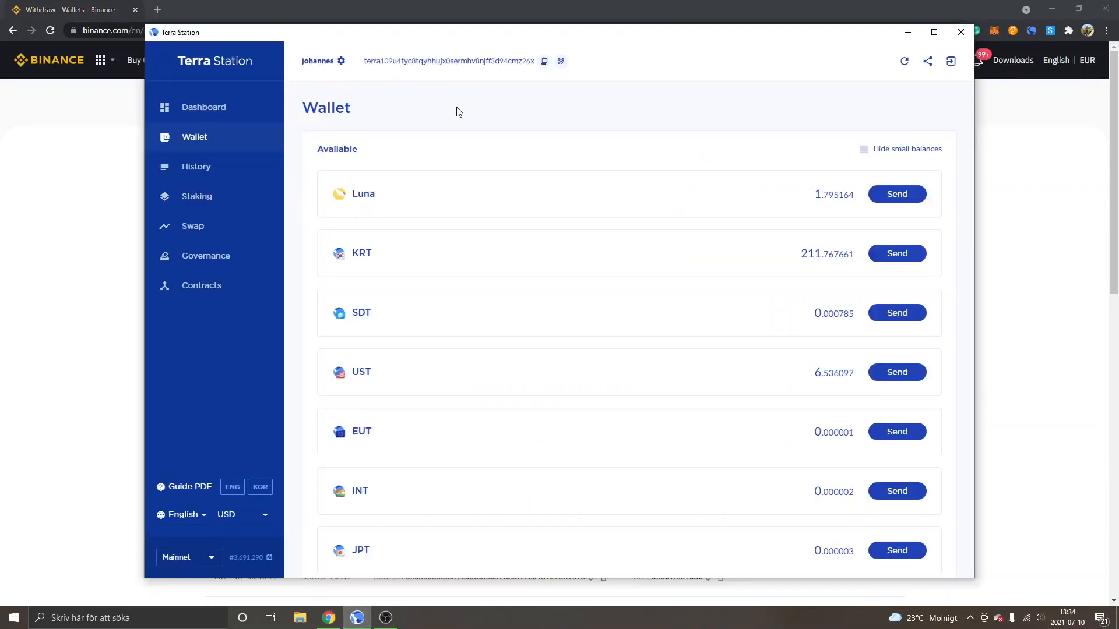
{"action": "mouse_move", "coordinate": [485, 108]}
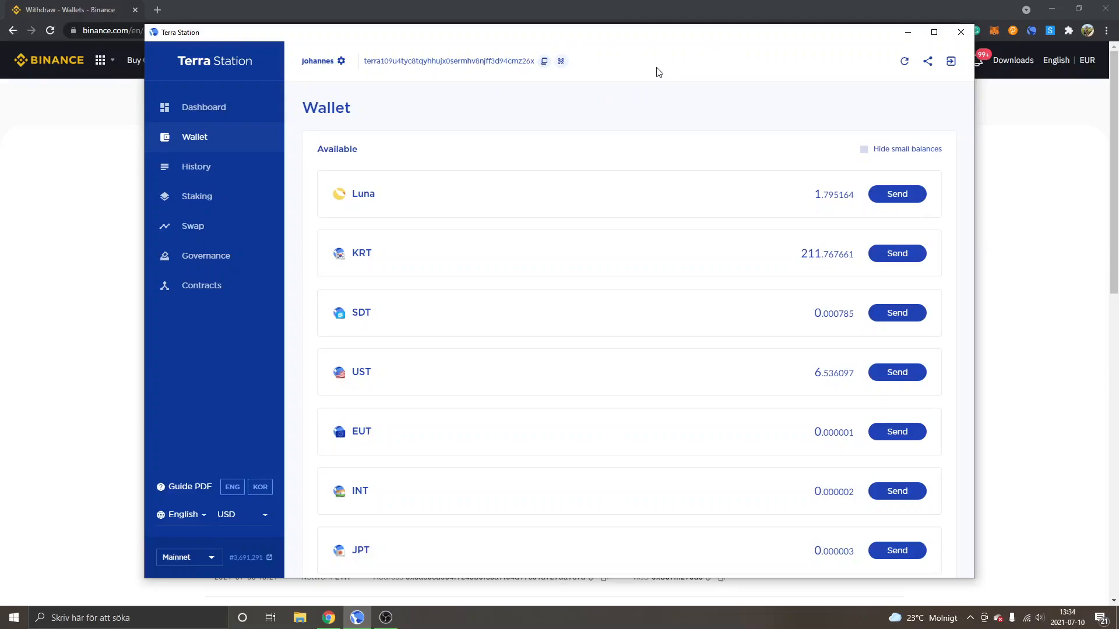
{"action": "mouse_move", "coordinate": [655, 105]}
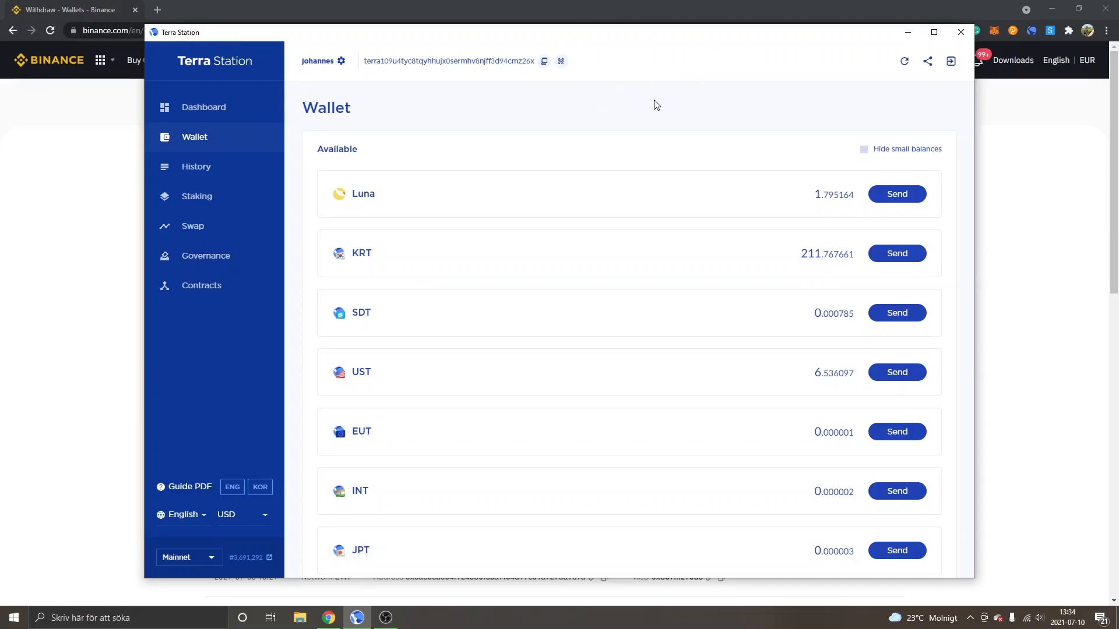
{"action": "mouse_move", "coordinate": [456, 73]}
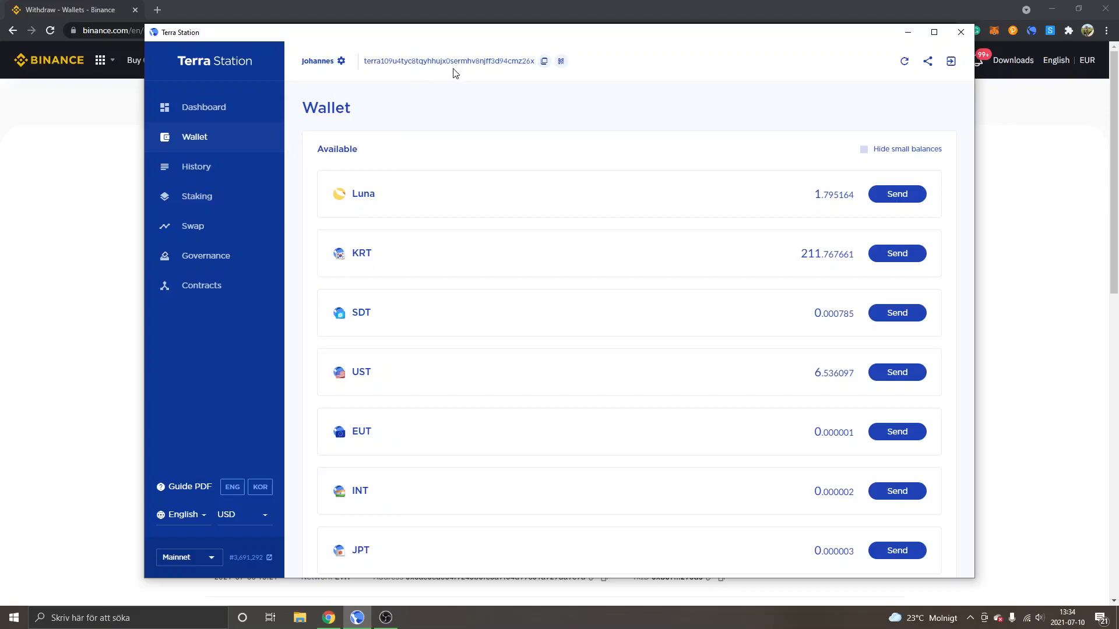
{"action": "mouse_move", "coordinate": [577, 55]}
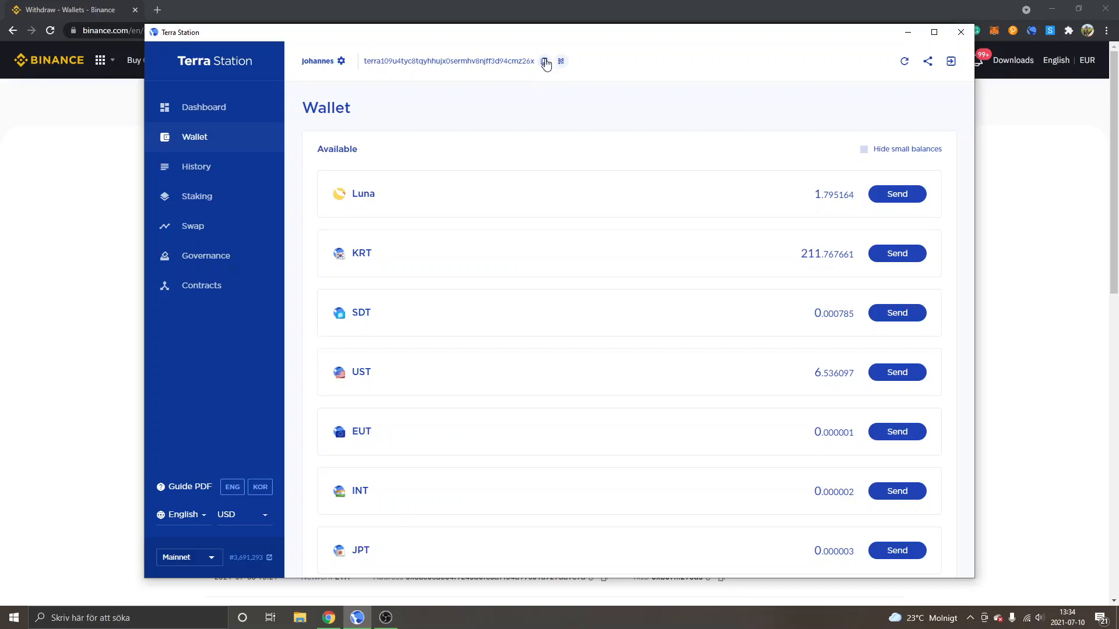
{"action": "left_click", "coordinate": [544, 61]}
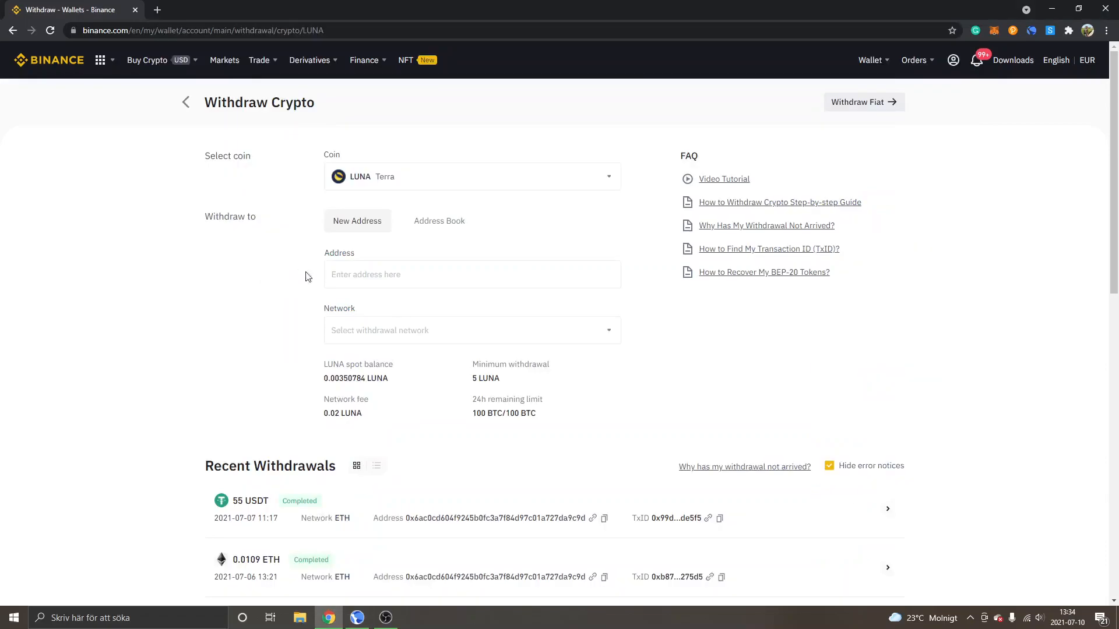
{"action": "left_click", "coordinate": [472, 275]}
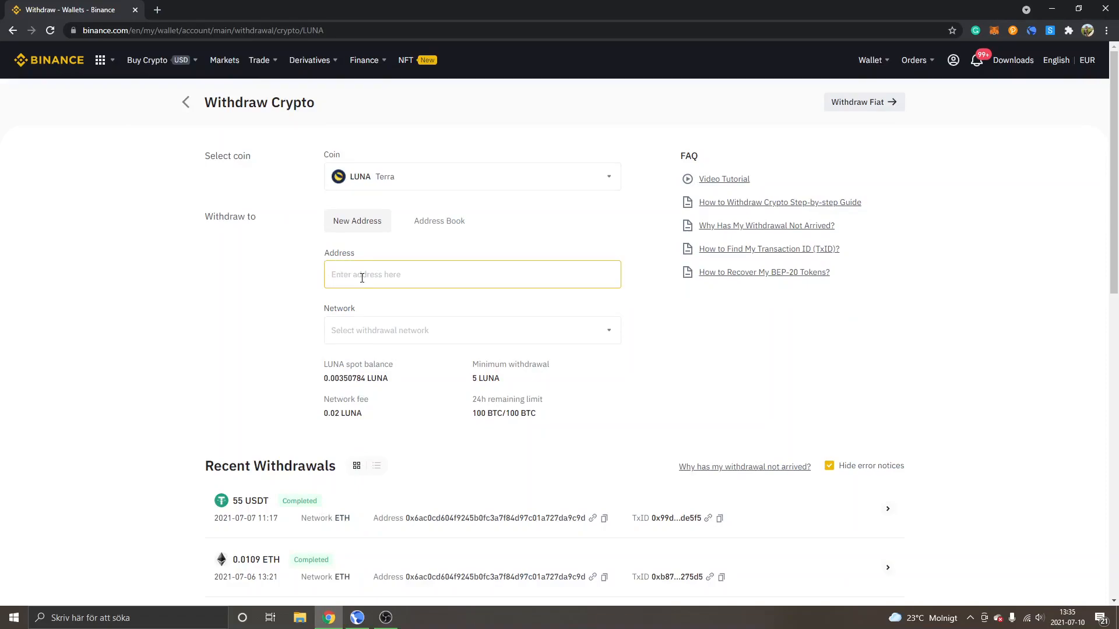
{"action": "mouse_move", "coordinate": [172, 272]}
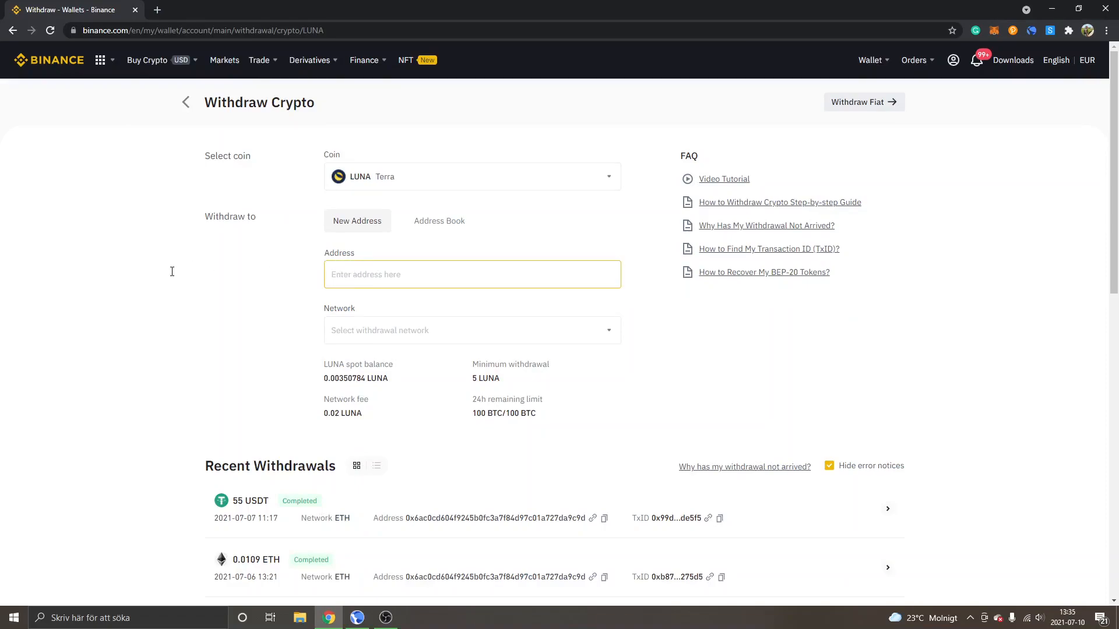
{"action": "type", "text": "terra109u4tyc8tqyhhujx0sermhv8njff3d94cmz26x"}
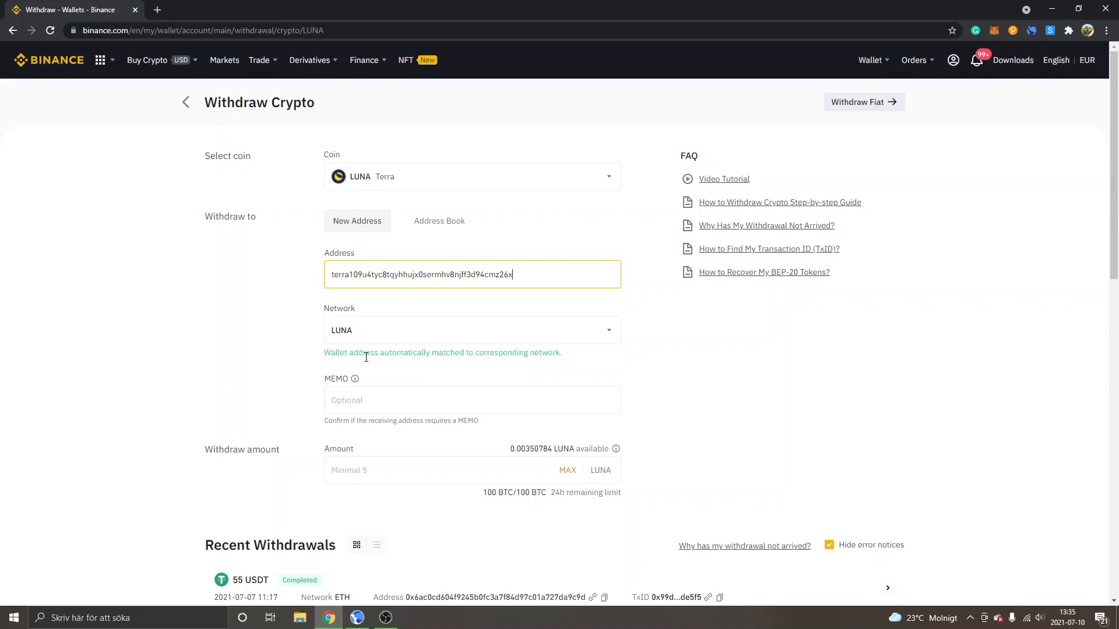
{"action": "mouse_move", "coordinate": [539, 355]}
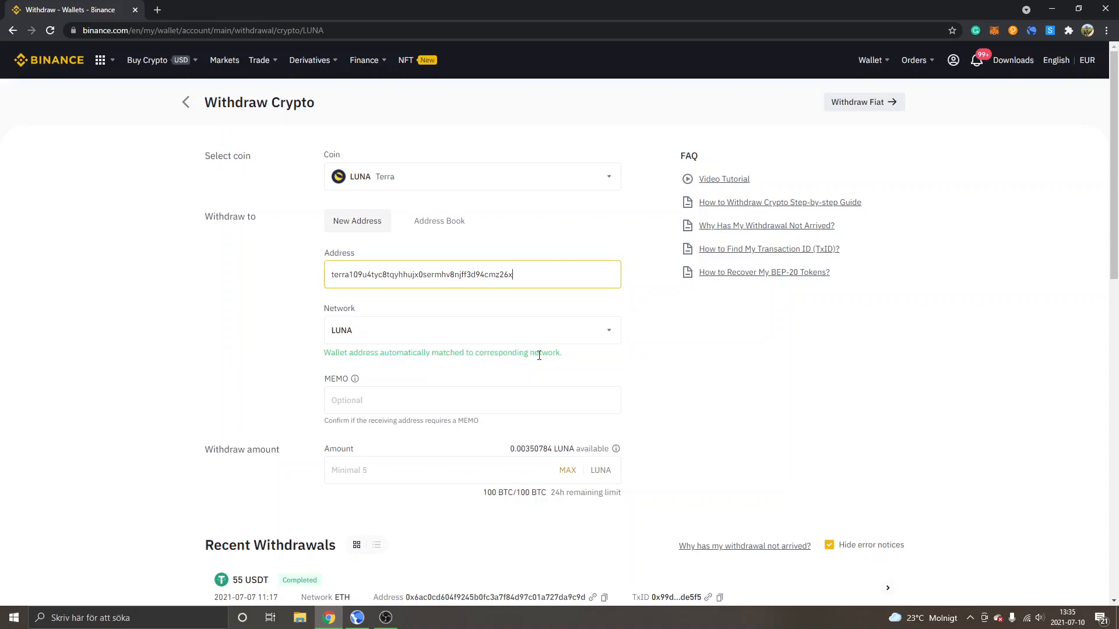
{"action": "mouse_move", "coordinate": [414, 337]}
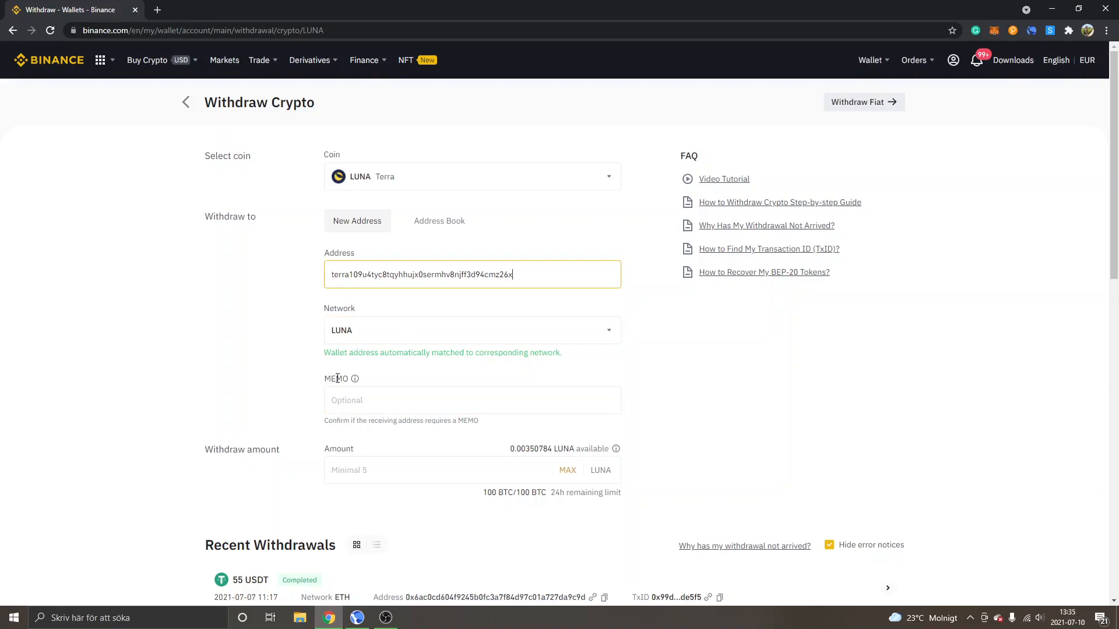
{"action": "mouse_move", "coordinate": [162, 365]}
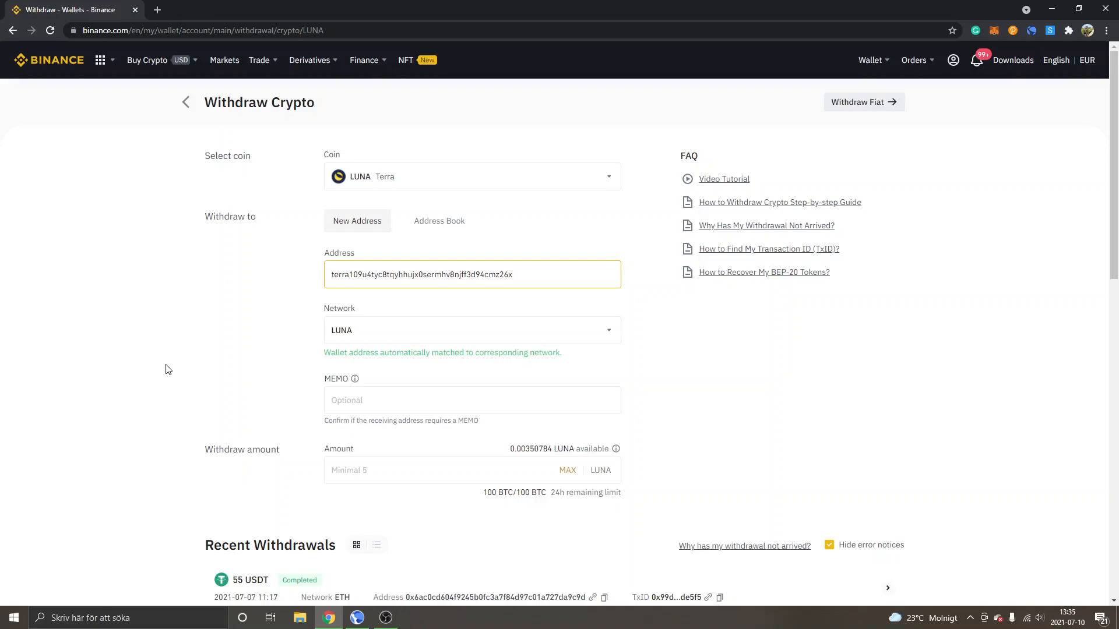
{"action": "mouse_move", "coordinate": [251, 397]}
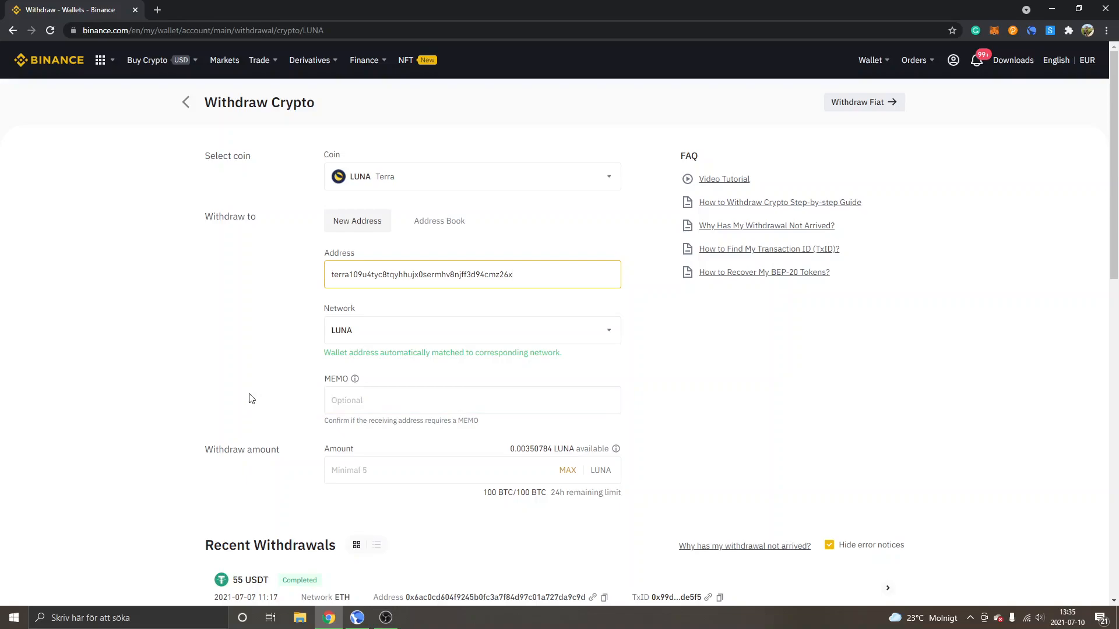
{"action": "mouse_move", "coordinate": [354, 378]}
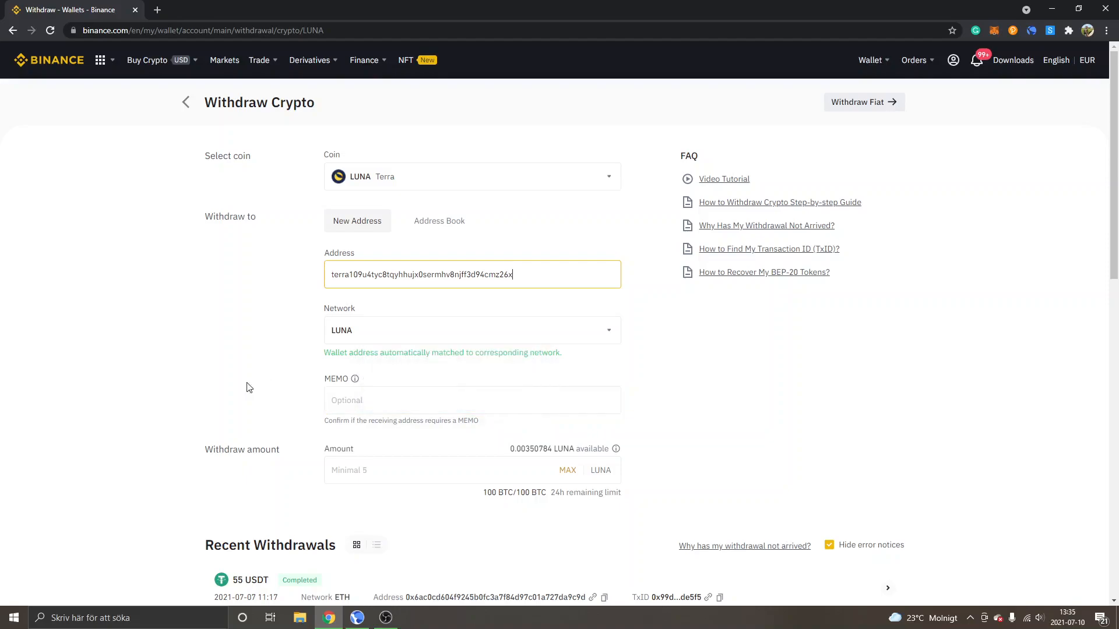
- Enter a withdrawal amount of 5 LUNA, receiving 4.98 after the 0.02 fee
{"action": "scroll", "scroll_direction": "down", "scroll_amount": 3}
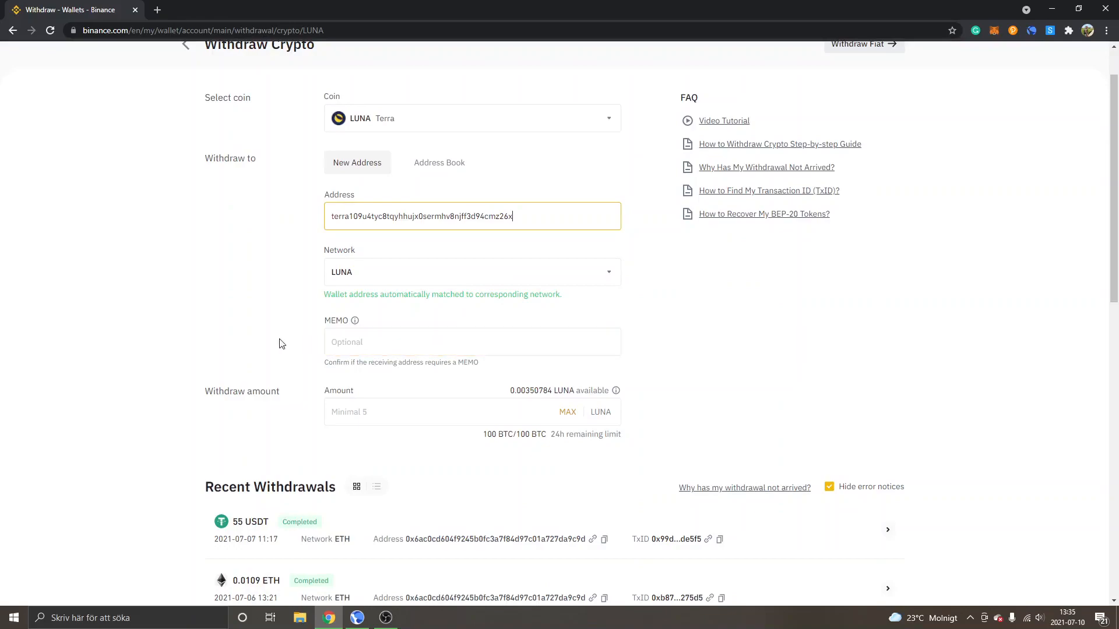
{"action": "mouse_move", "coordinate": [208, 408]}
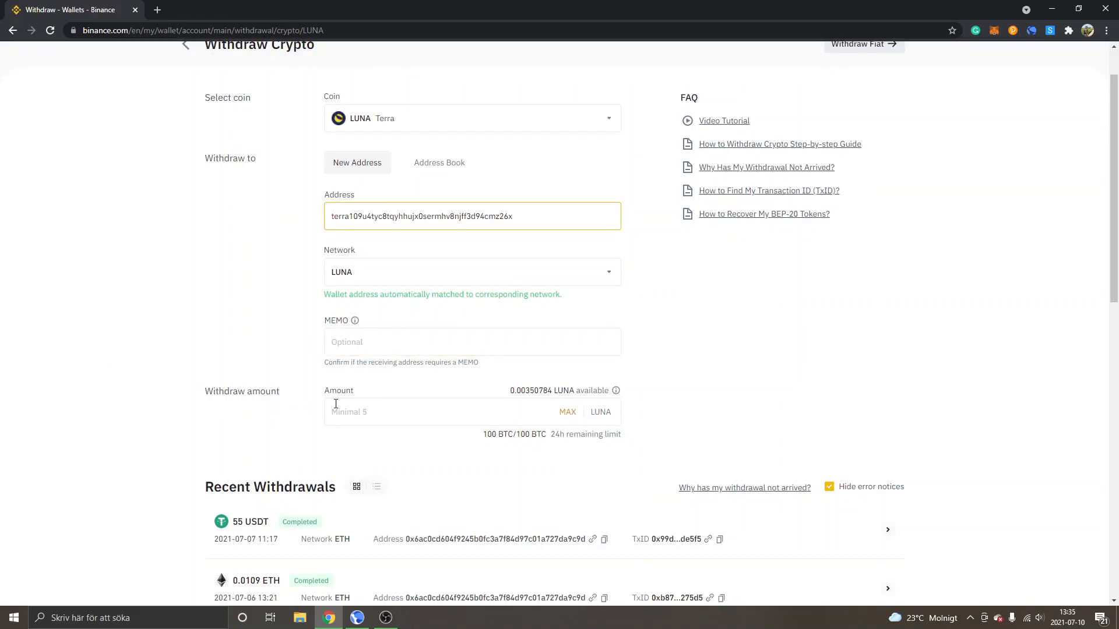
{"action": "mouse_move", "coordinate": [121, 395]}
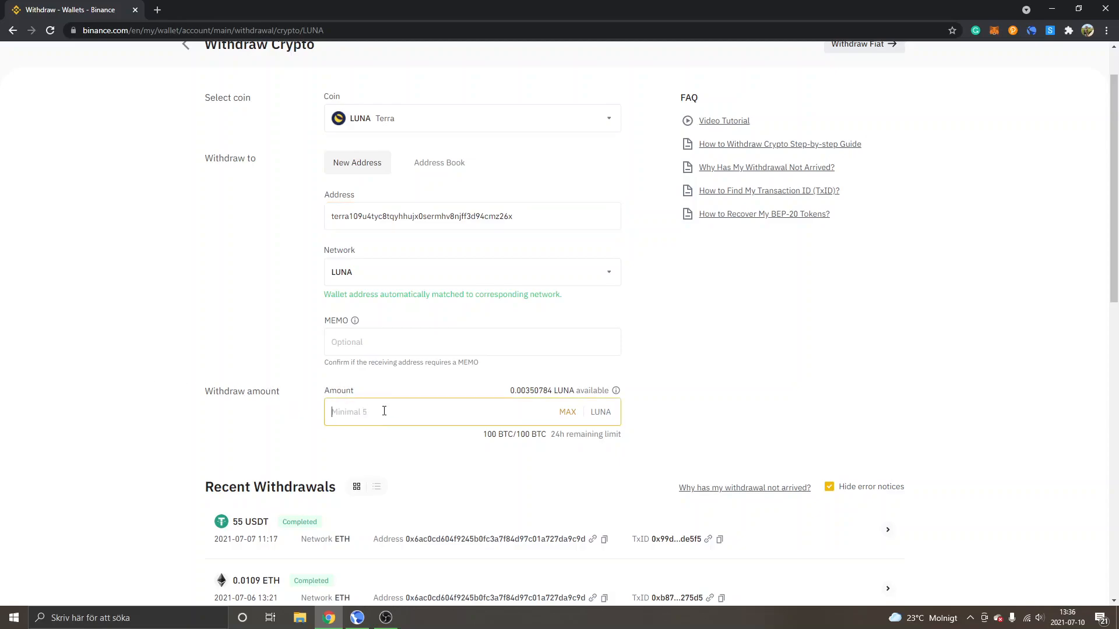
{"action": "type", "text": "5"}
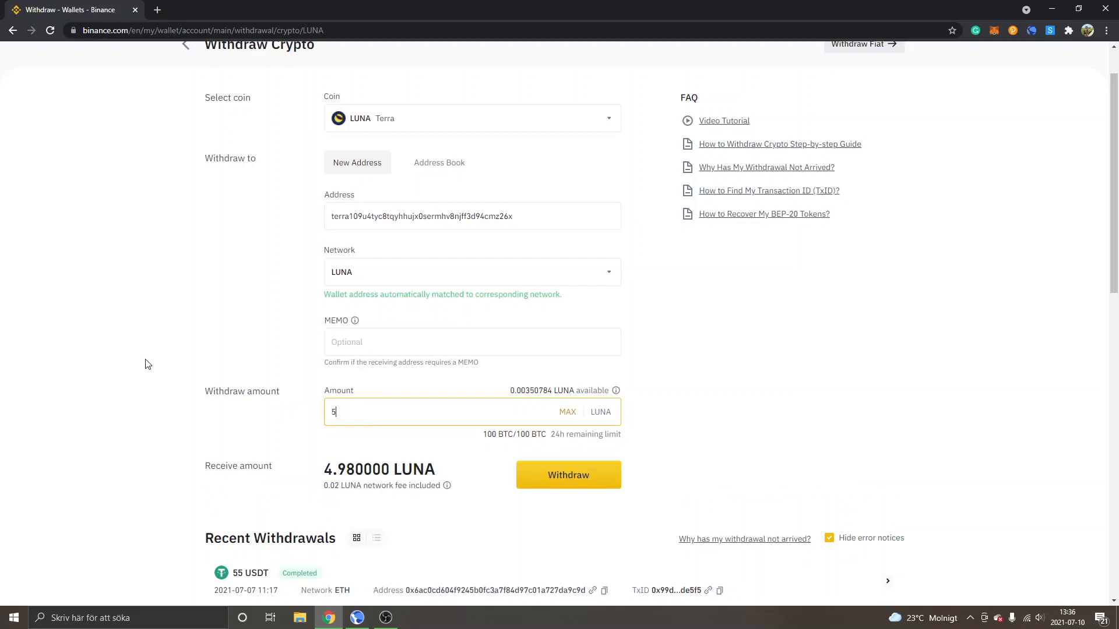
{"action": "mouse_move", "coordinate": [562, 387]}
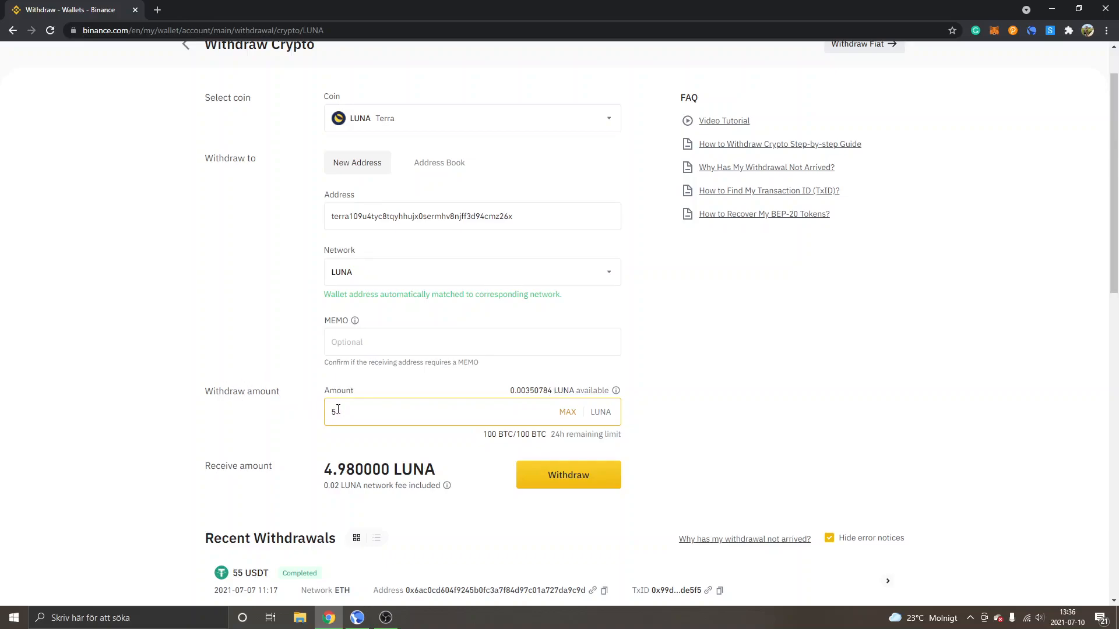
{"action": "mouse_move", "coordinate": [153, 392]}
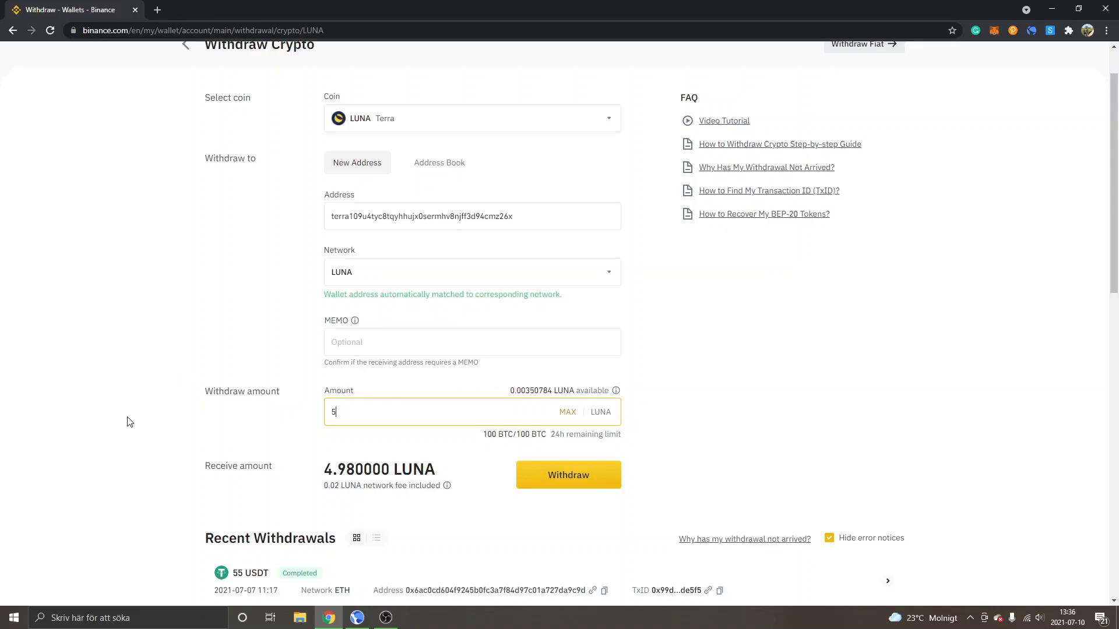
{"action": "scroll", "scroll_direction": "down", "scroll_amount": 3}
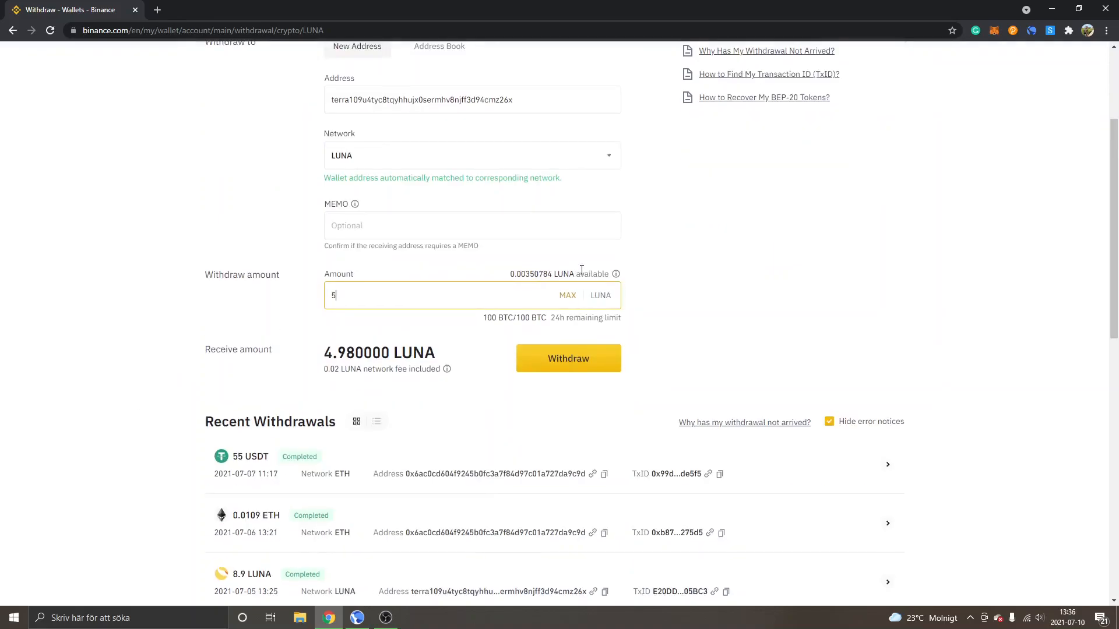
{"action": "mouse_move", "coordinate": [197, 279]}
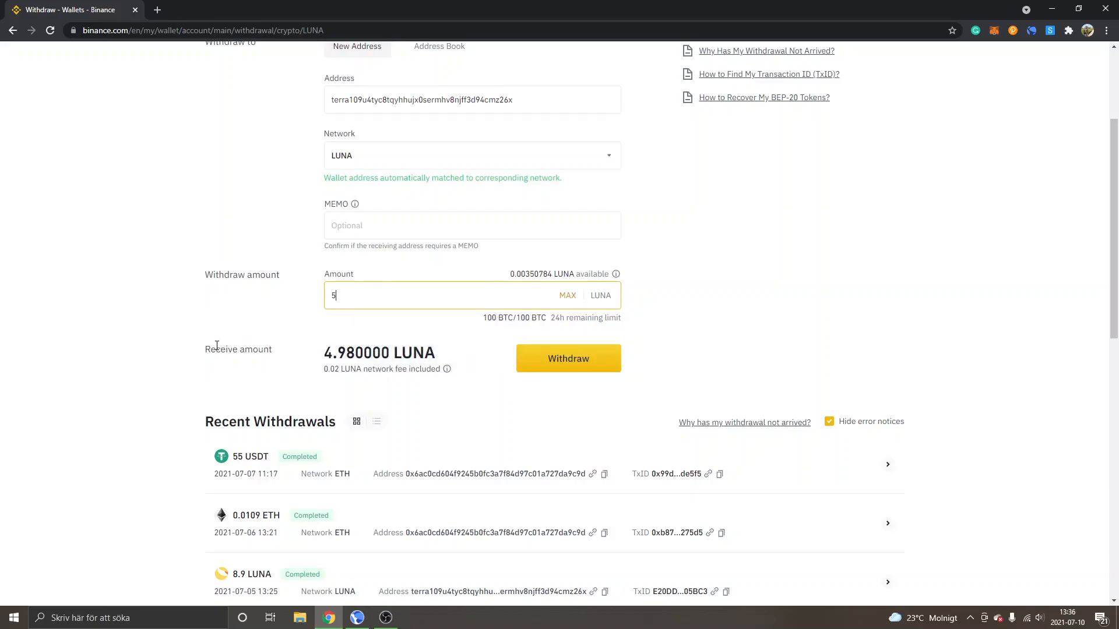
{"action": "mouse_move", "coordinate": [203, 353]}
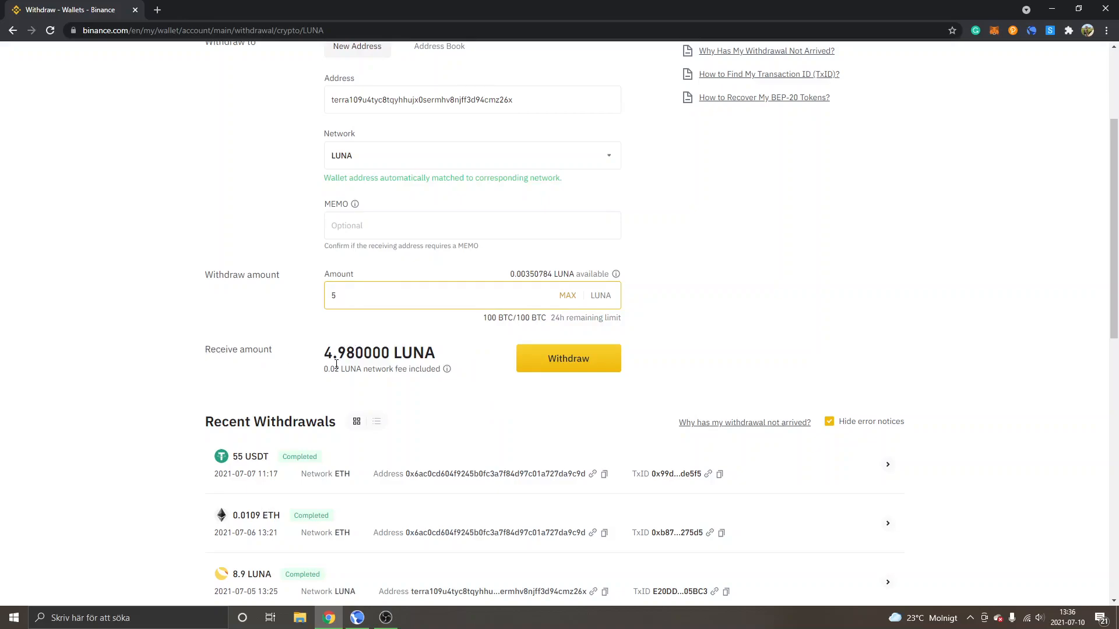
{"action": "mouse_move", "coordinate": [351, 370]}
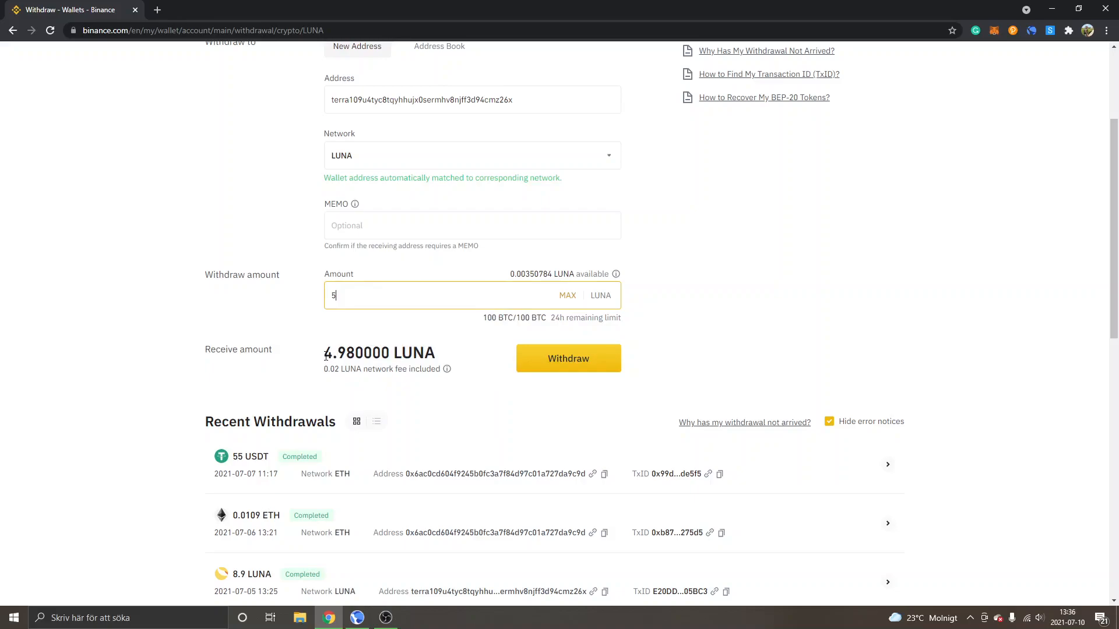
{"action": "mouse_move", "coordinate": [632, 349]}
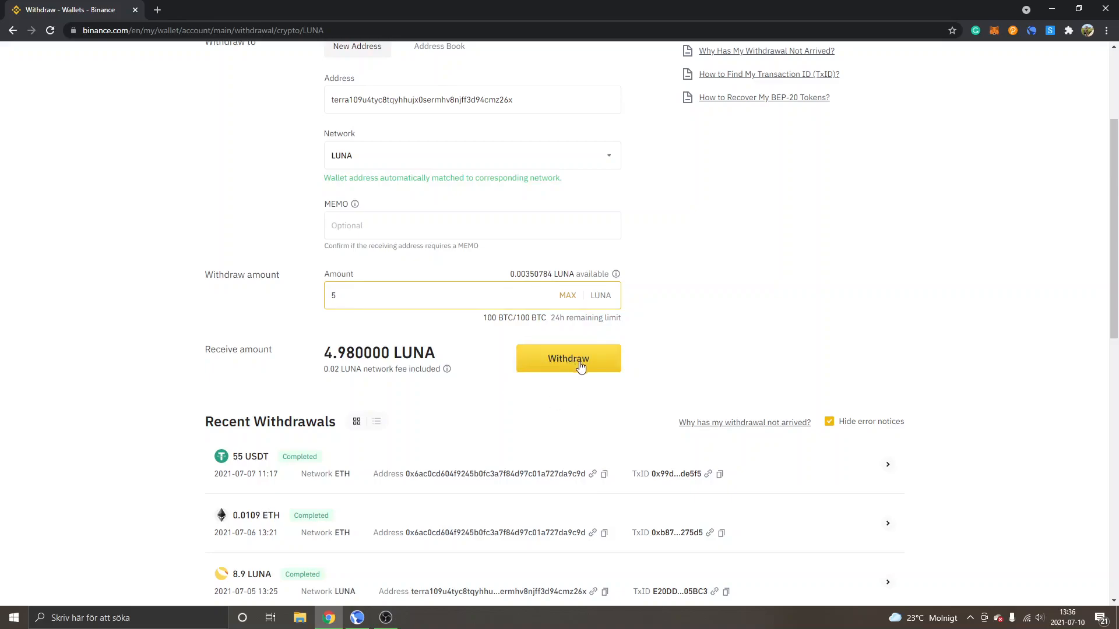
{"action": "mouse_move", "coordinate": [690, 267]}
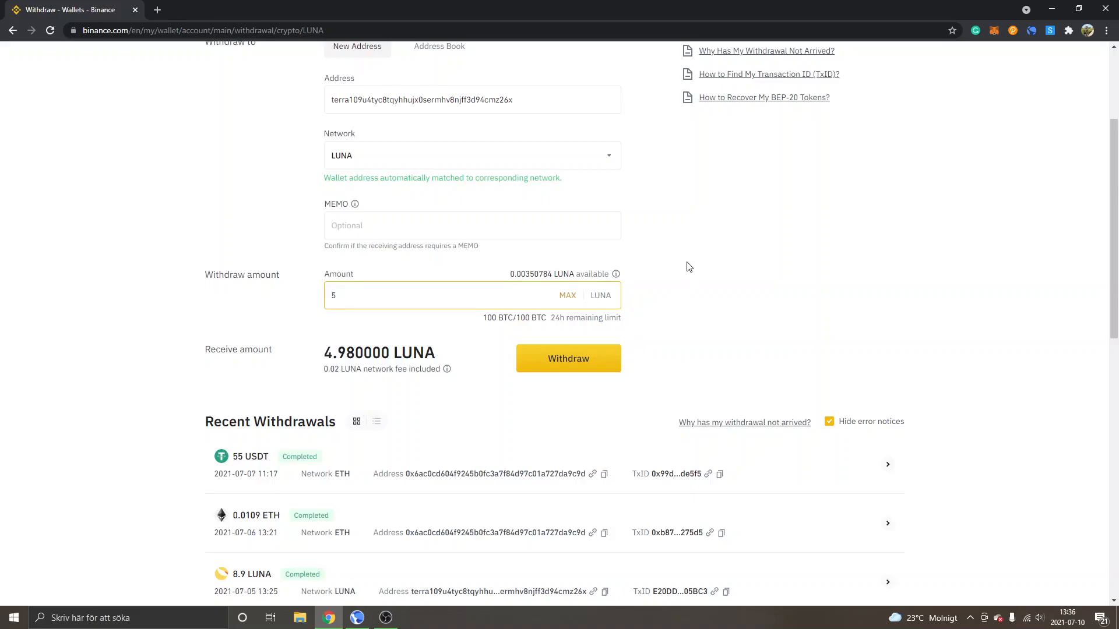
{"action": "mouse_move", "coordinate": [674, 265]}
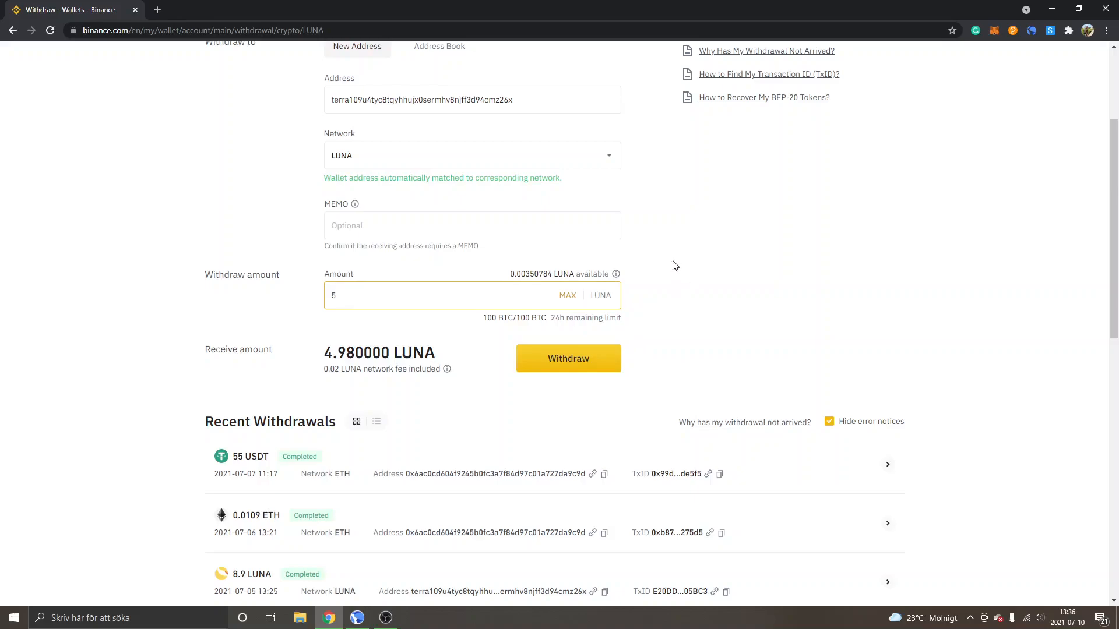
{"action": "mouse_move", "coordinate": [677, 244]}
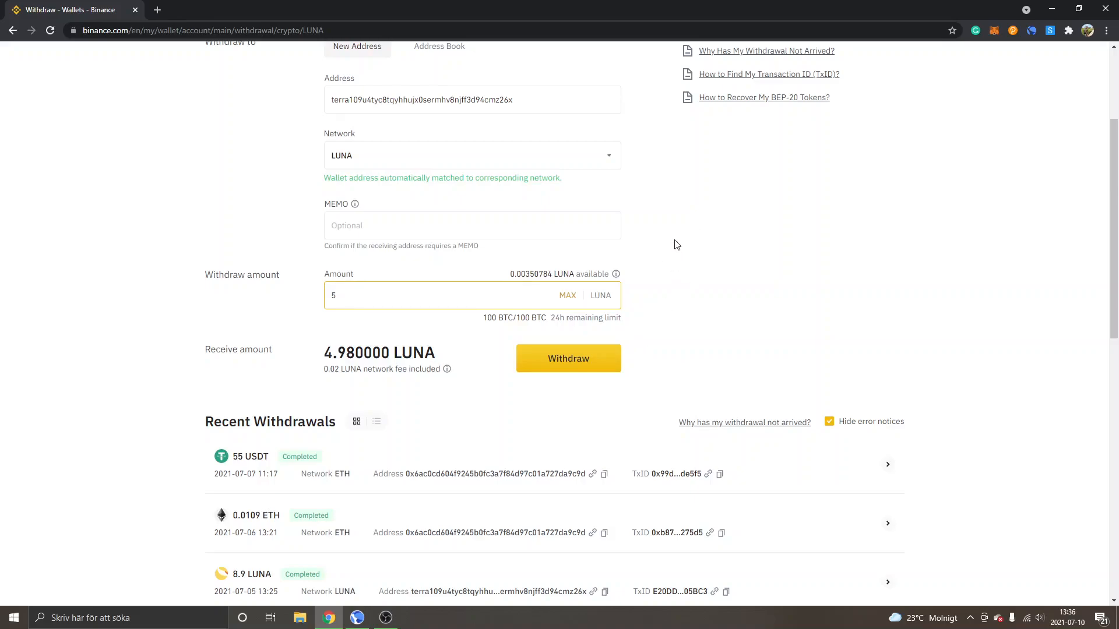
{"action": "mouse_move", "coordinate": [705, 302]}
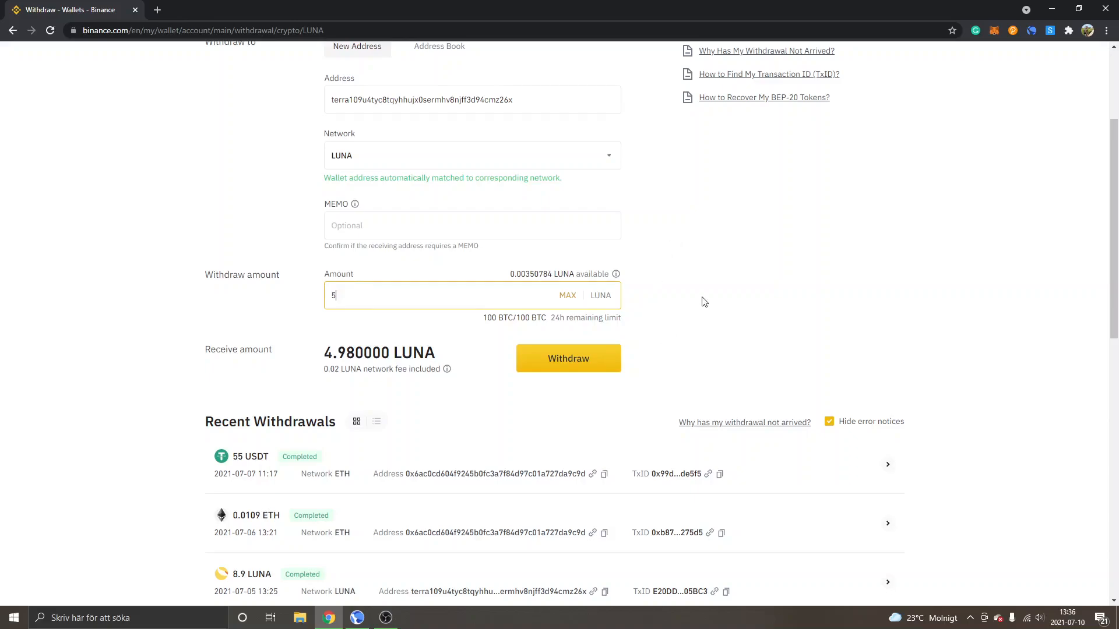
{"action": "mouse_move", "coordinate": [247, 416]}
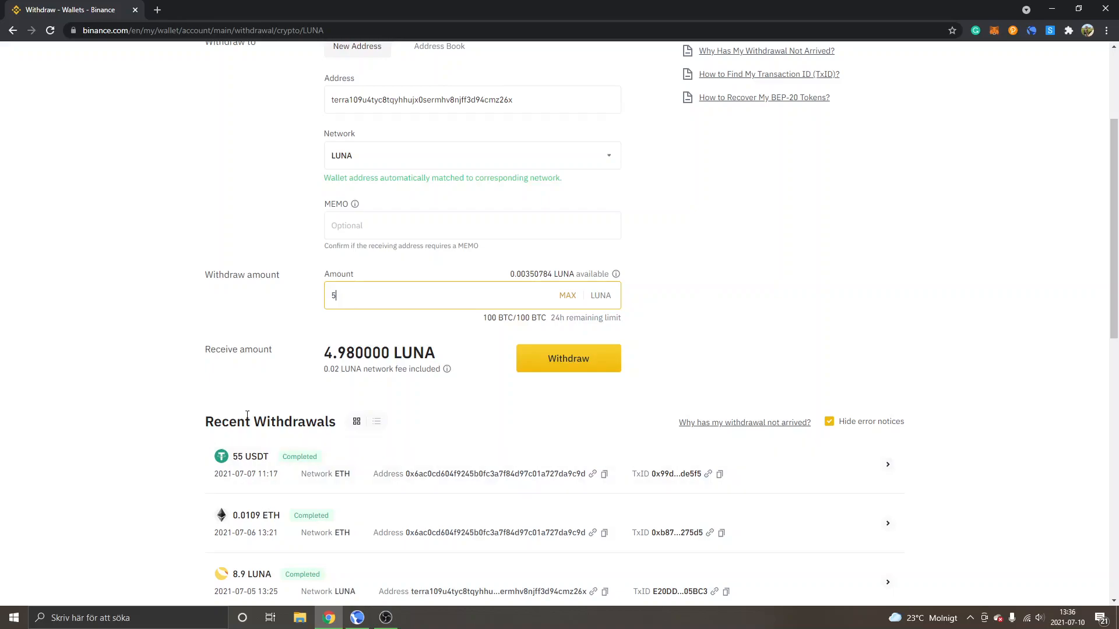
{"action": "mouse_move", "coordinate": [179, 425]}
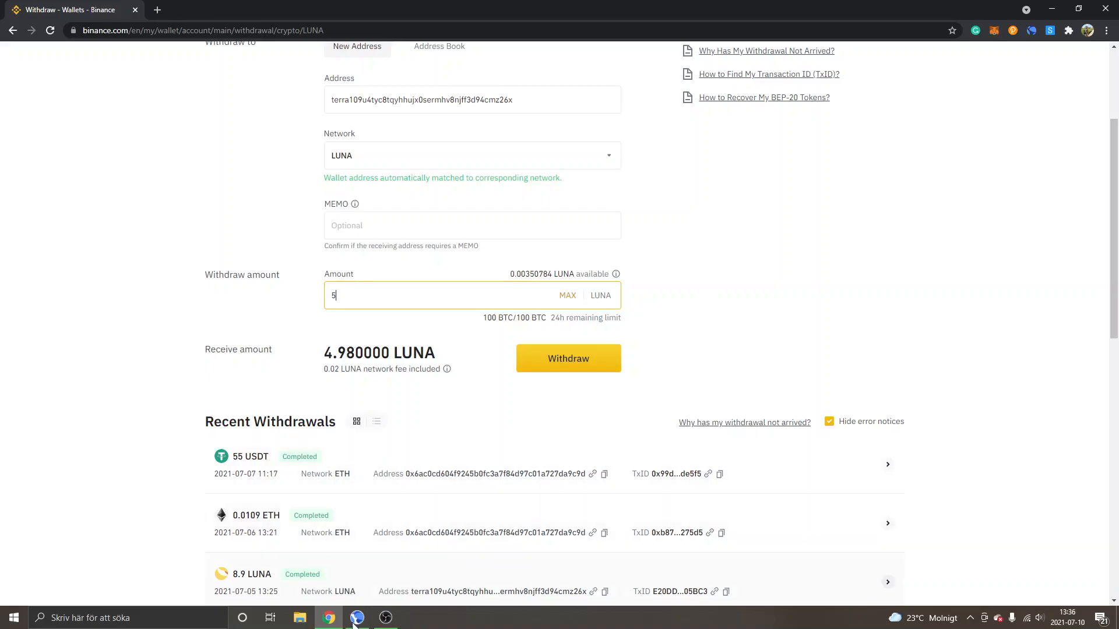
- Bring Terra Station's wallet to the front, showing 1.795164 Luna
{"action": "left_click", "coordinate": [357, 618]}
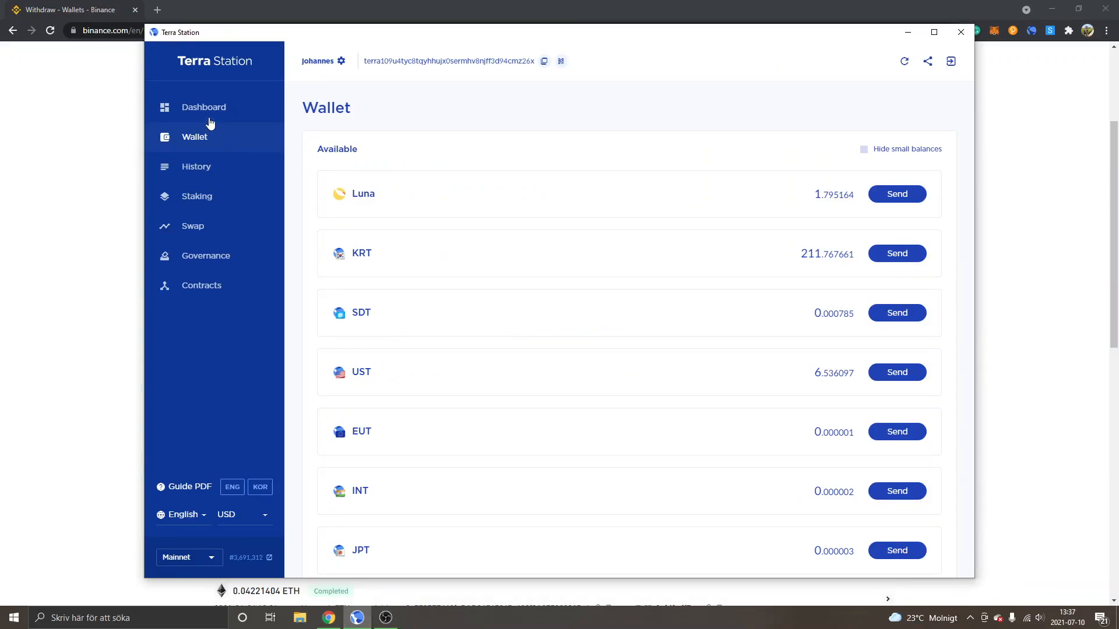
{"action": "mouse_move", "coordinate": [194, 147]}
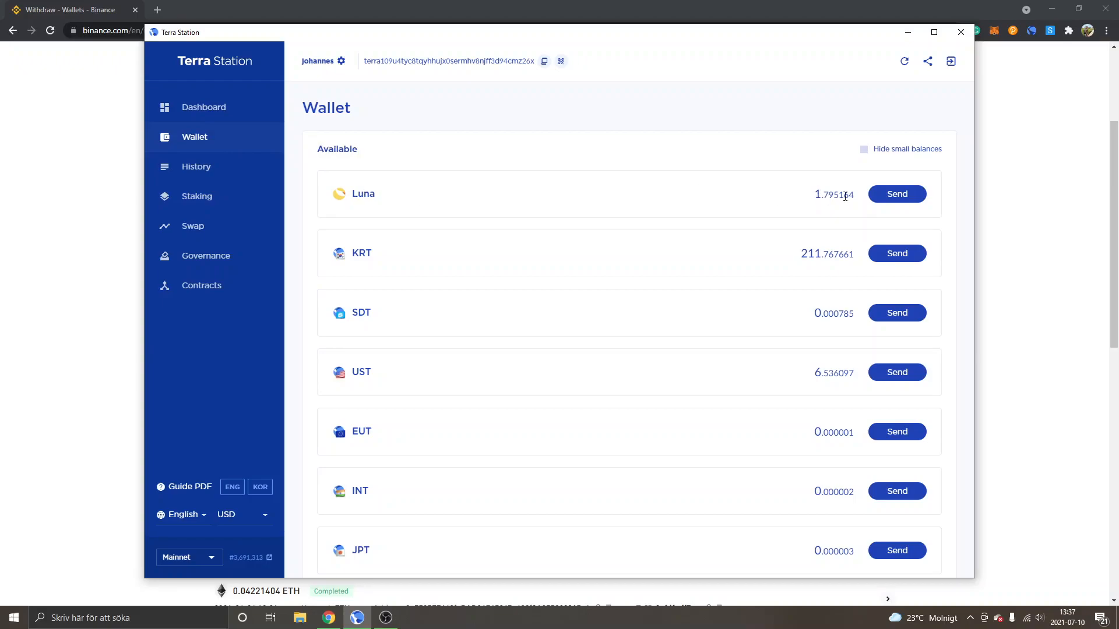
{"action": "mouse_move", "coordinate": [596, 152]}
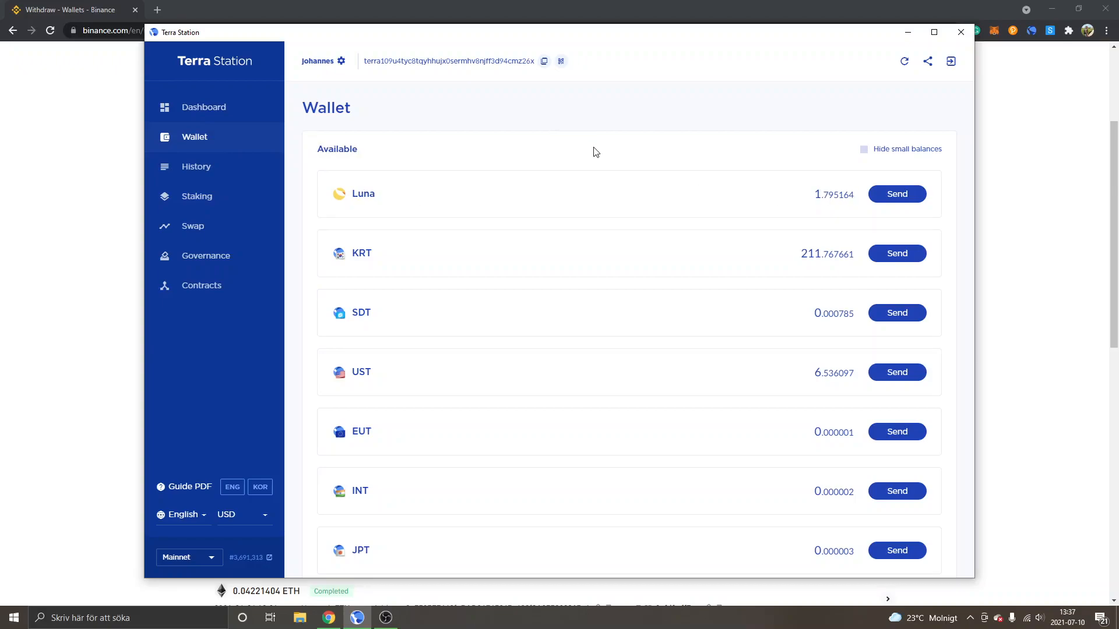
{"action": "mouse_move", "coordinate": [643, 145]}
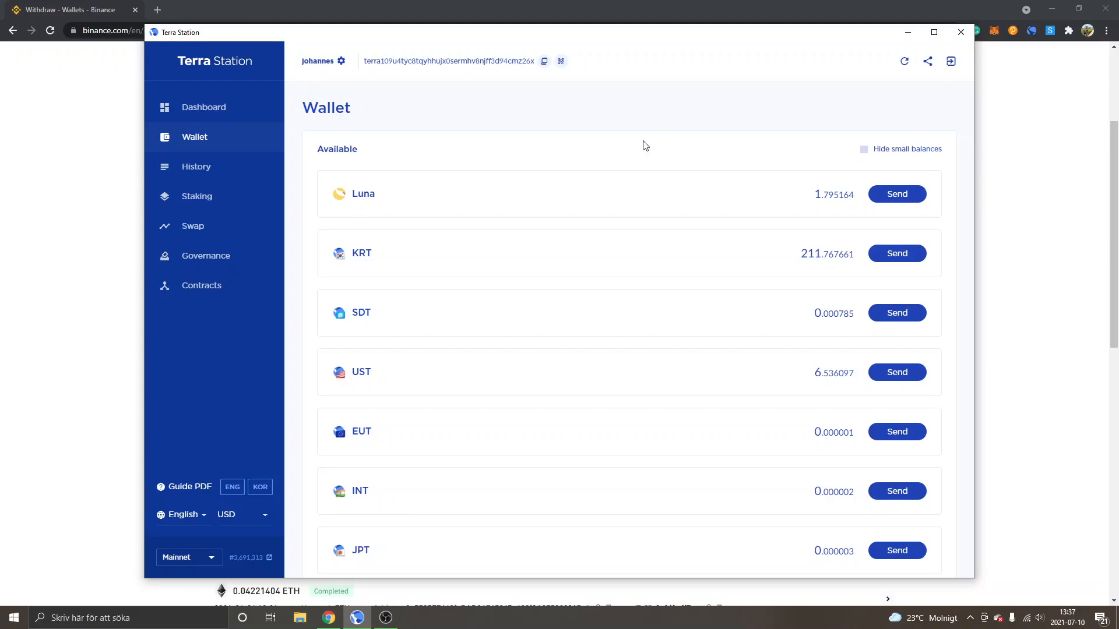
{"action": "mouse_move", "coordinate": [424, 118]}
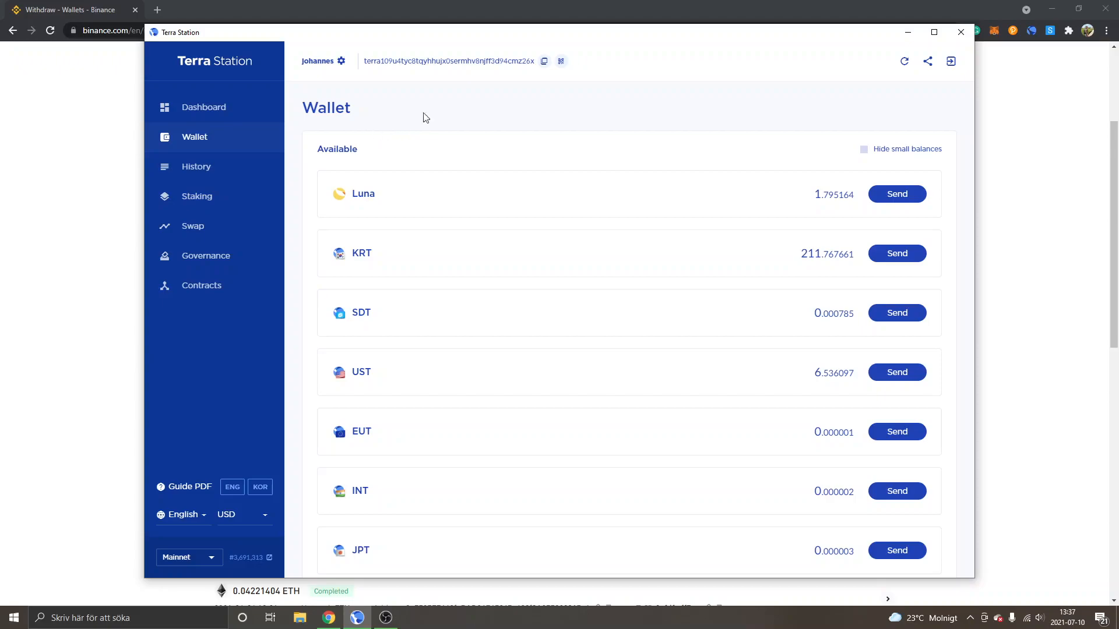
{"action": "mouse_move", "coordinate": [453, 155]}
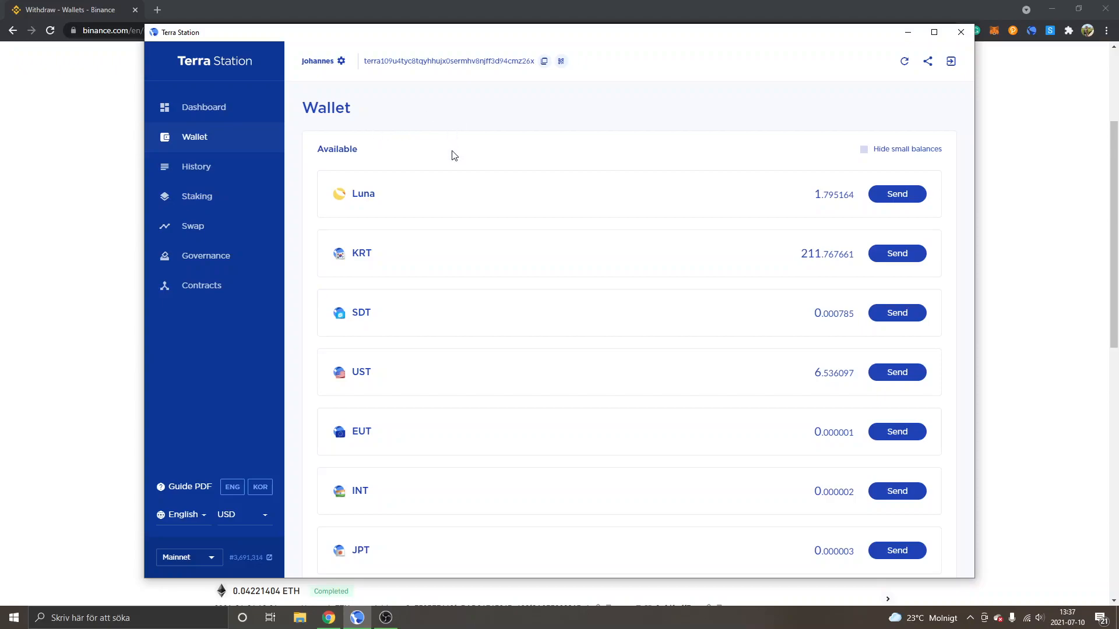
{"action": "mouse_move", "coordinate": [472, 154]}
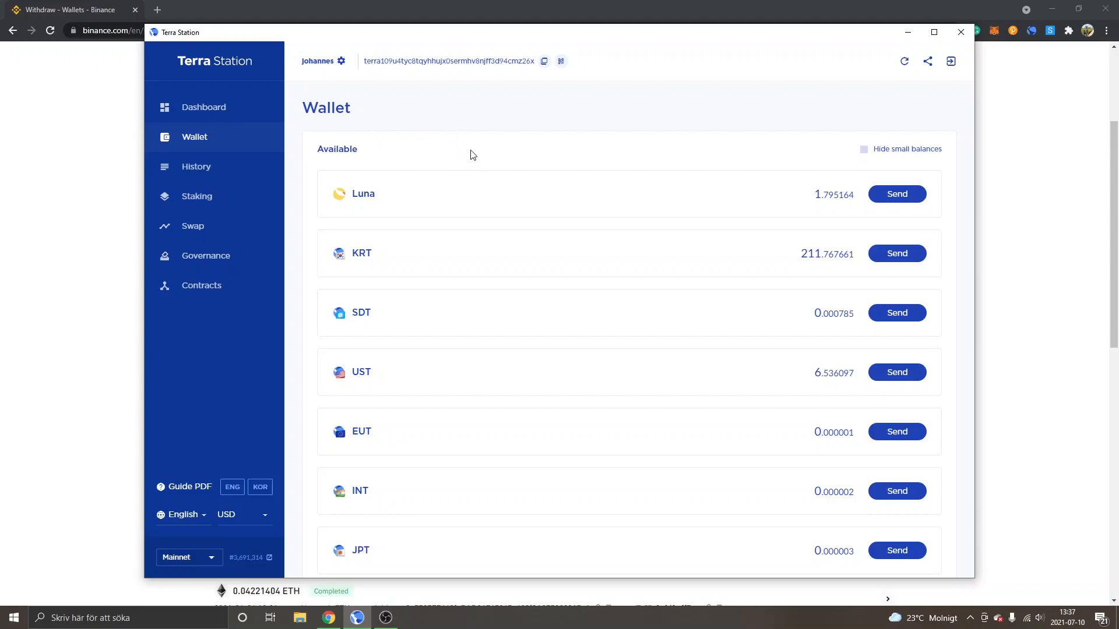
{"action": "mouse_move", "coordinate": [467, 153]}
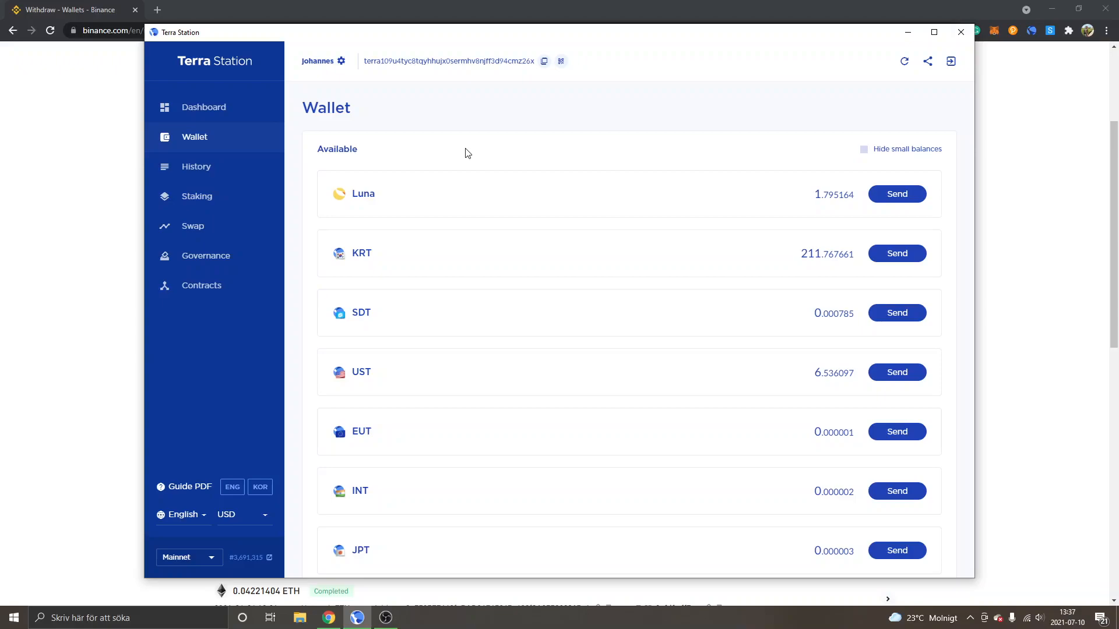
{"action": "mouse_move", "coordinate": [440, 144]}
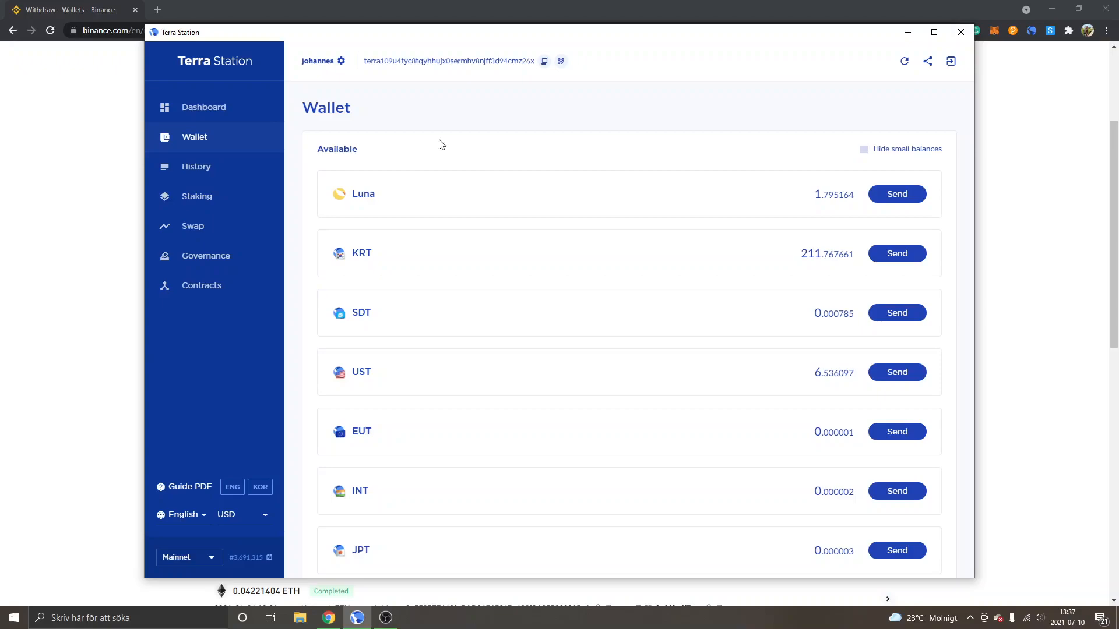